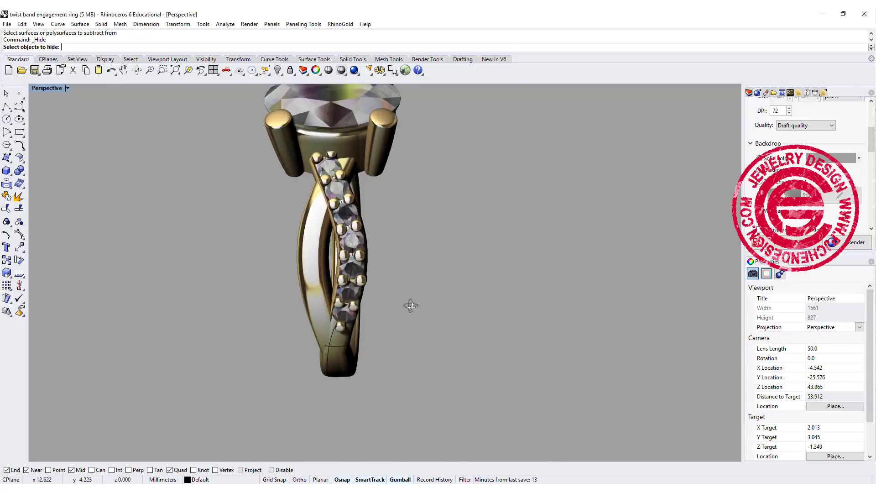
Orbit around the stone head while placing the upright 16 mm circle beneath it
left_click_drag(410, 305, 485, 300)
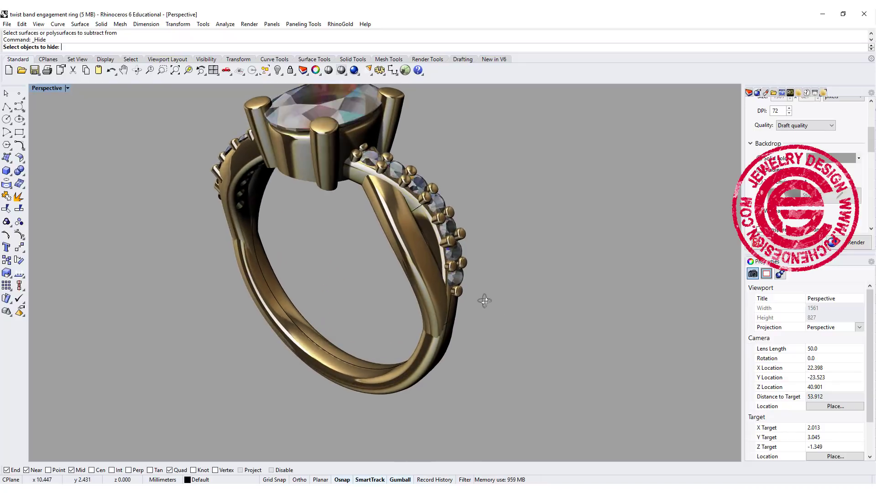
left_click_drag(484, 300, 346, 278)
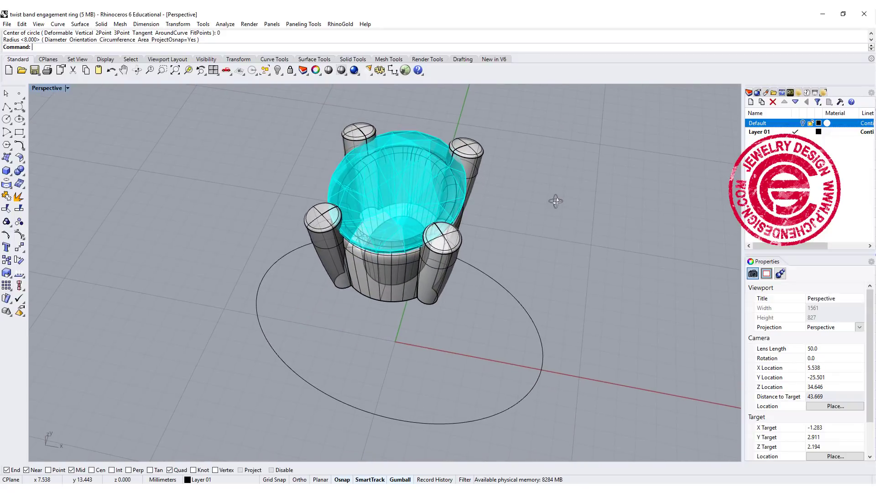
left_click_drag(555, 201, 494, 202)
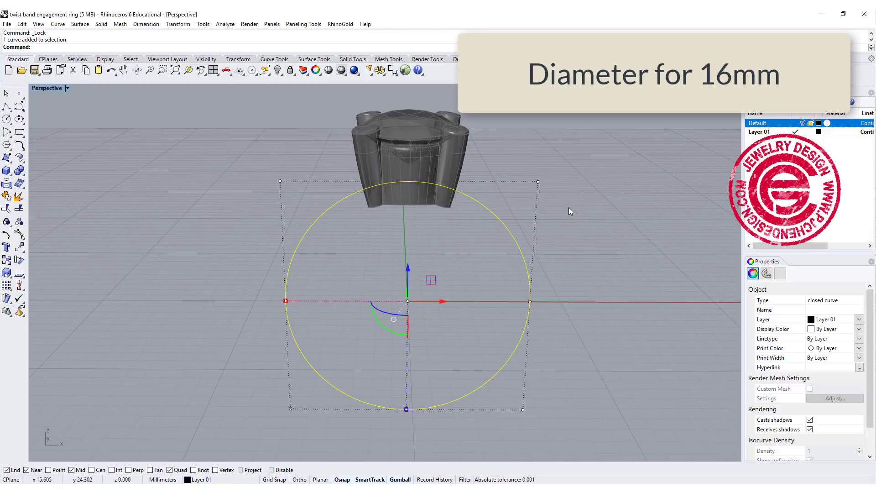
left_click_drag(569, 212, 550, 229)
type("Rebuild")
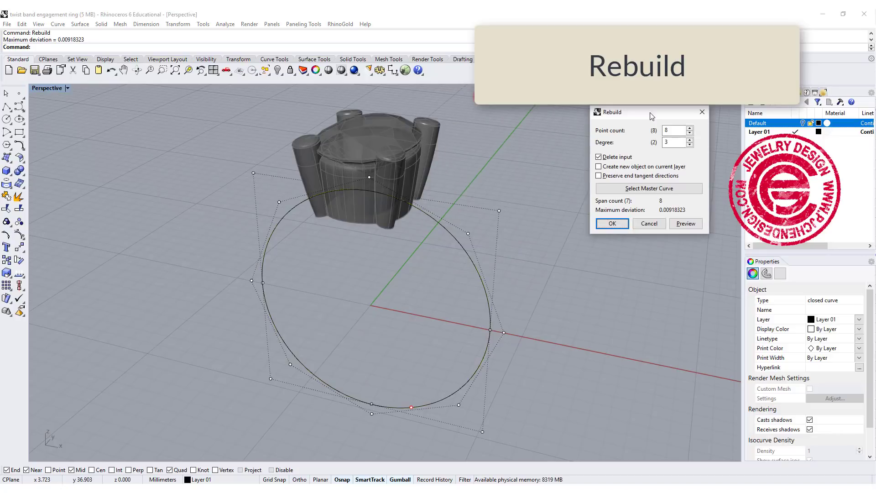
mouse_move(661, 137)
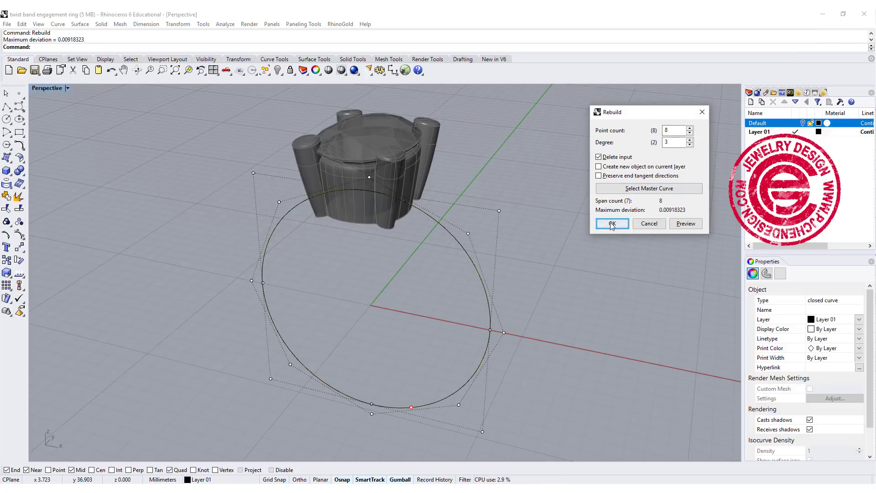
Confirm the Rebuild with 8 points and degree 3 on the ring circle
left_click(612, 224)
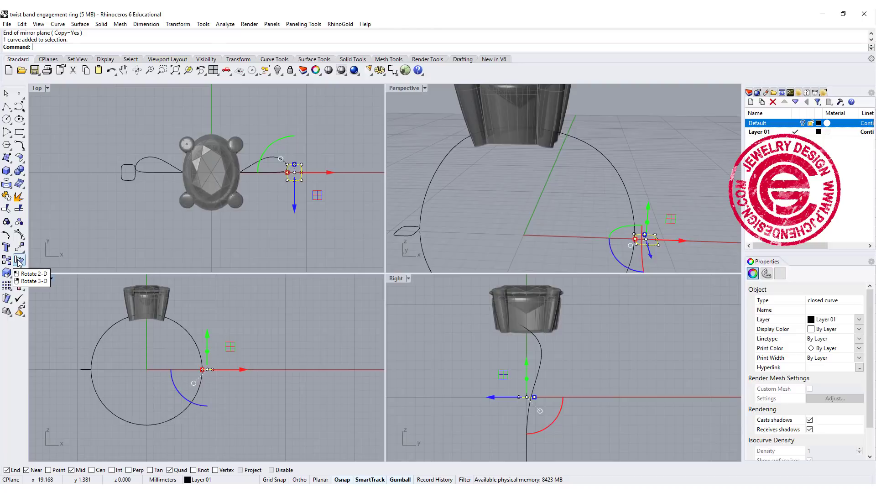
Rotate a copy of the shank profile 45 degrees around the ring circle
left_click(7, 273)
type("0")
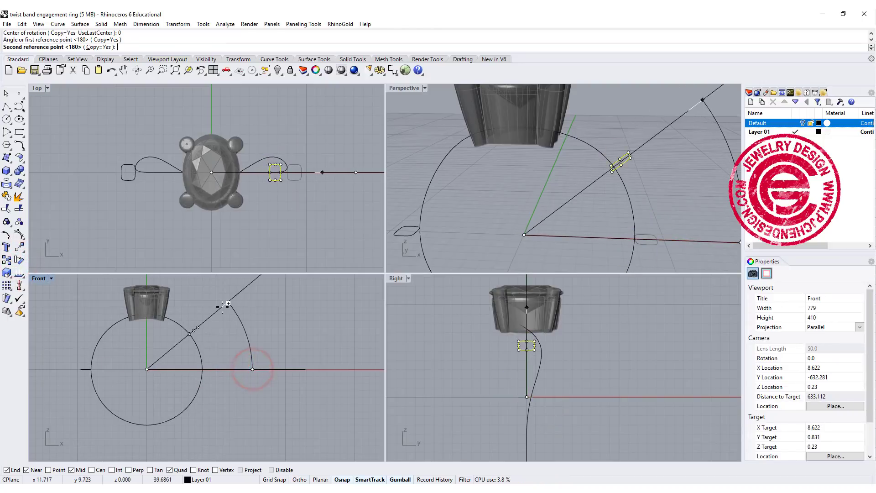
type("45")
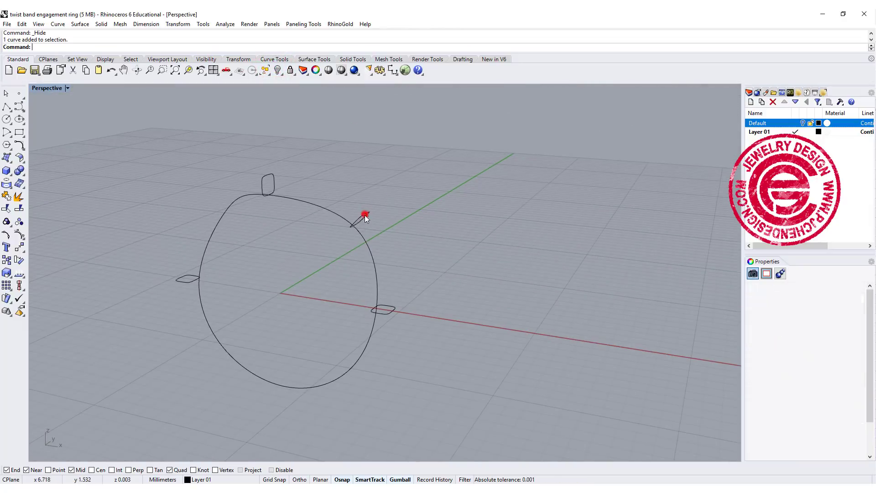
Scale the tilted profile in 1D from its end point to narrow it
left_click(364, 215)
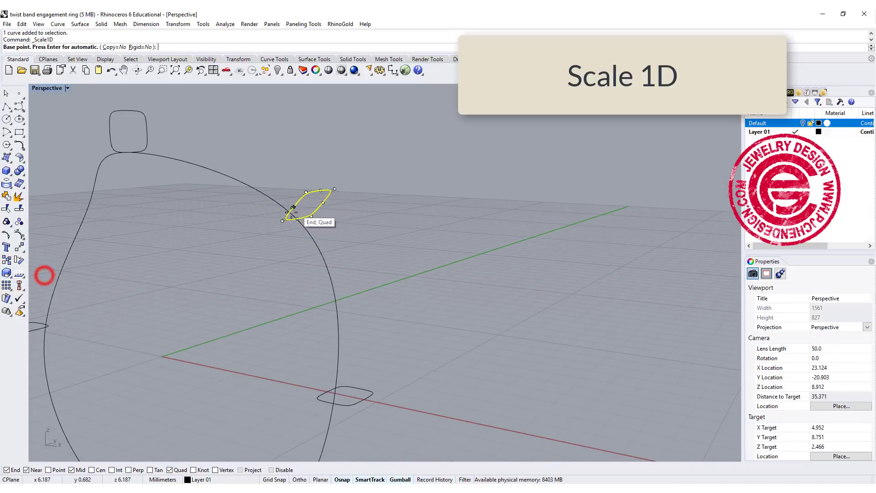
left_click(321, 191)
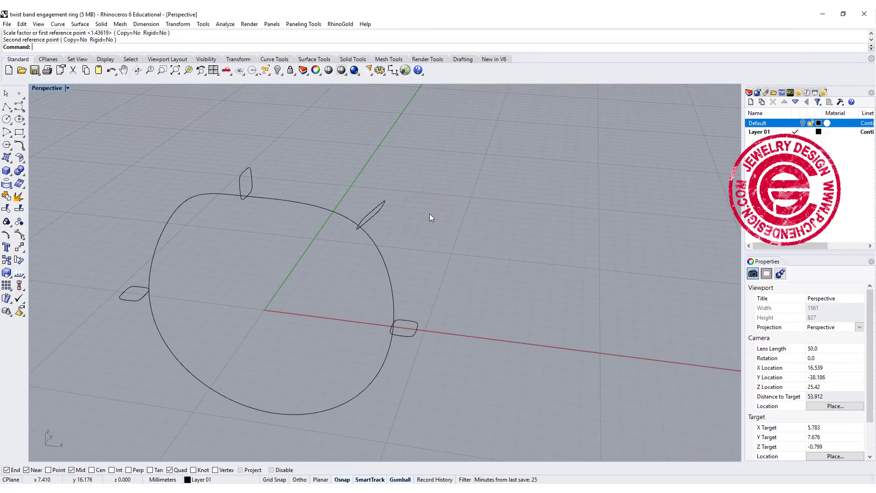
left_click(80, 23)
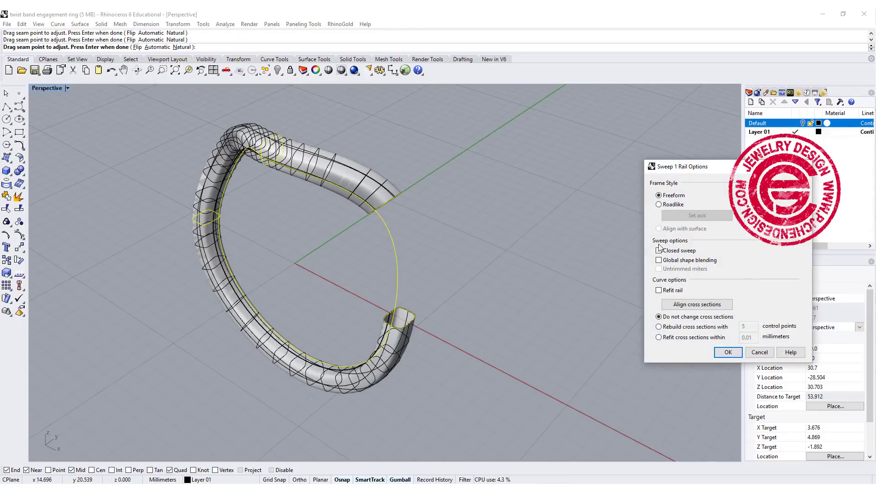
Enable Closed sweep so the one-rail sweep wraps fully around the ring
left_click(659, 249)
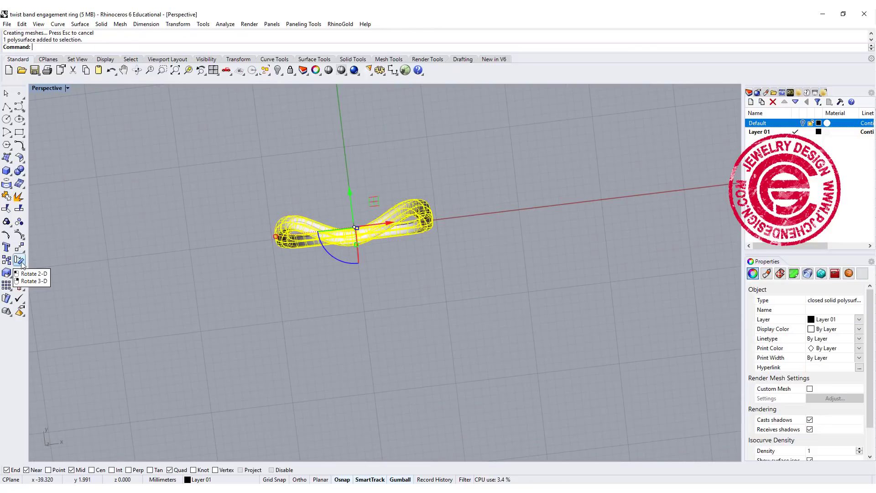
Rotate a copy of the swept arm 180° about the origin, then orbit
left_click(7, 258)
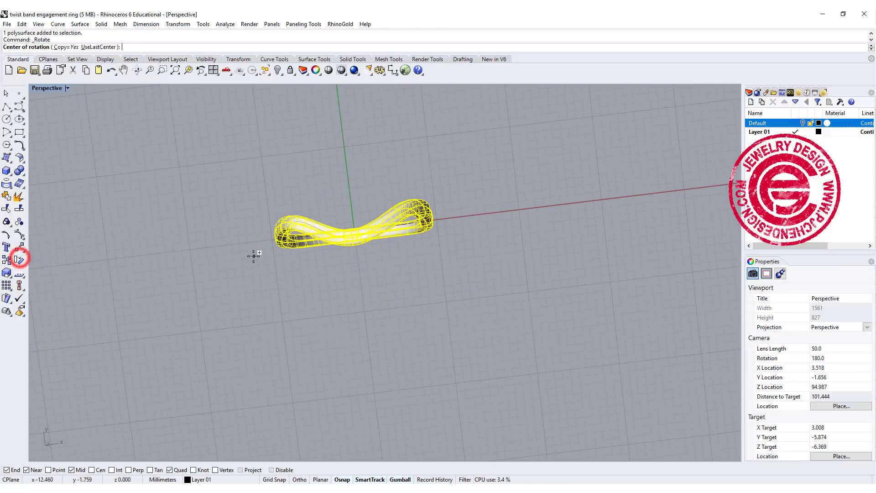
left_click(489, 211)
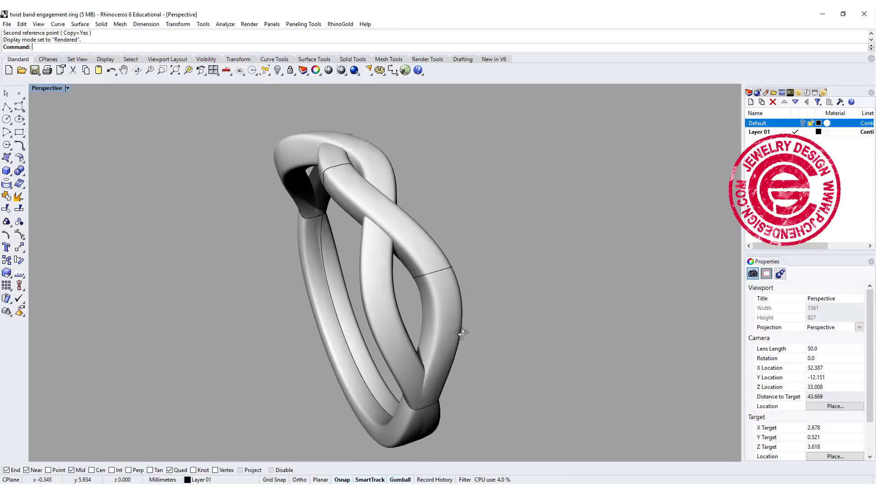
left_click_drag(464, 333, 335, 287)
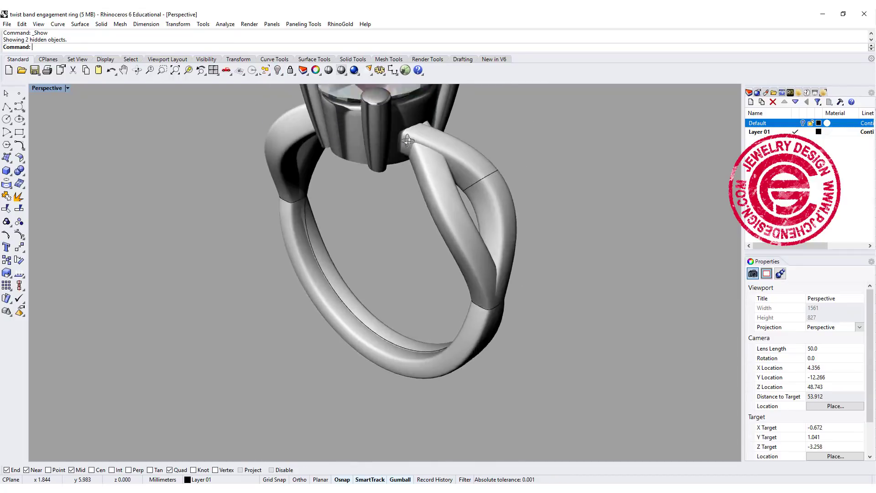
Orbit around the finished ring and head in the four-view layout
left_click_drag(408, 139, 460, 126)
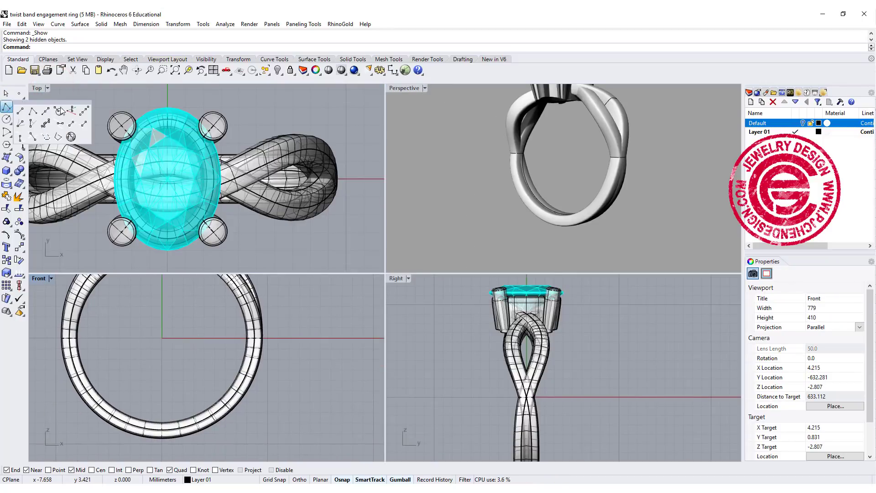
left_click(295, 339)
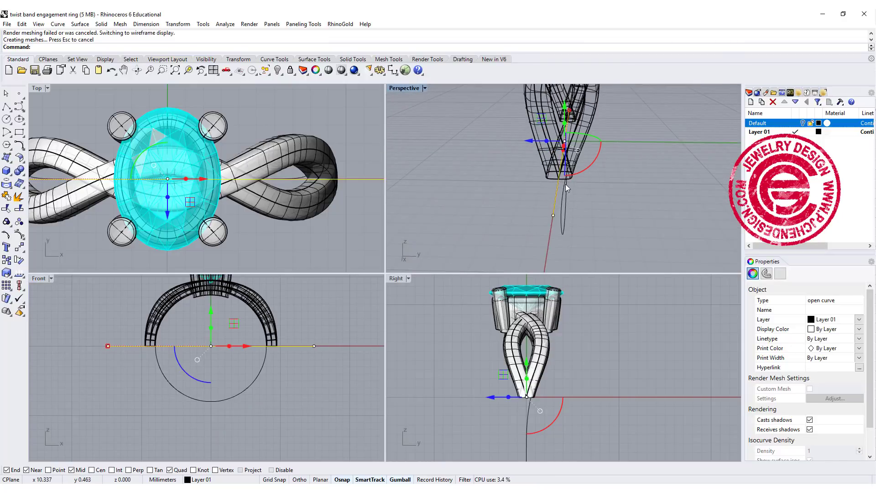
Select the ring circle and rotate a profile copy to the circle's bottom
left_click(550, 180)
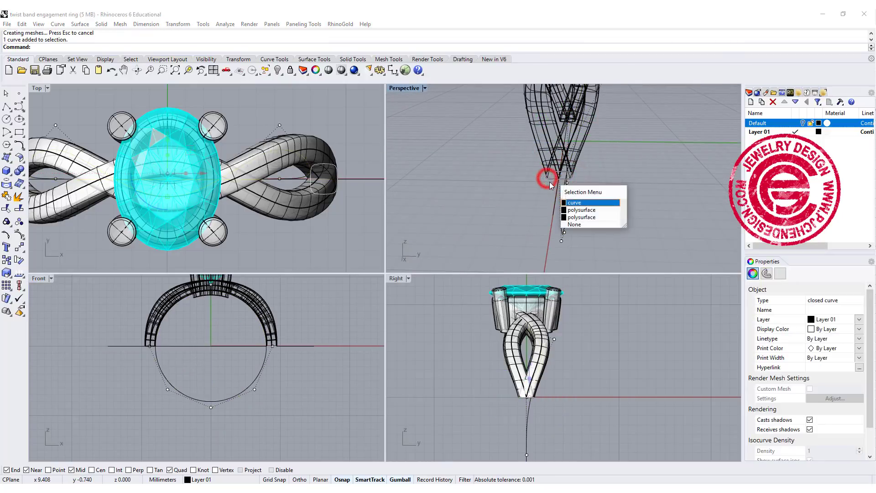
left_click(574, 202)
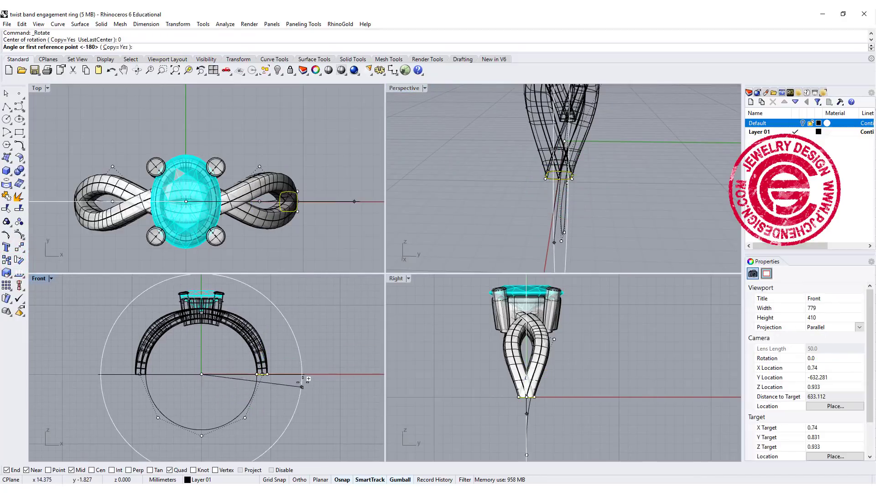
left_click(313, 374)
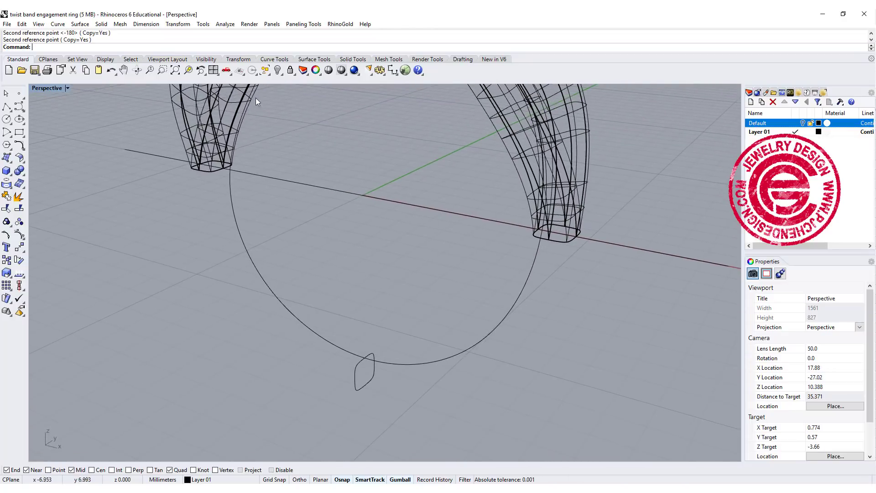
Sweep the bottom profile and arm-end curve along the circle rail
left_click(80, 24)
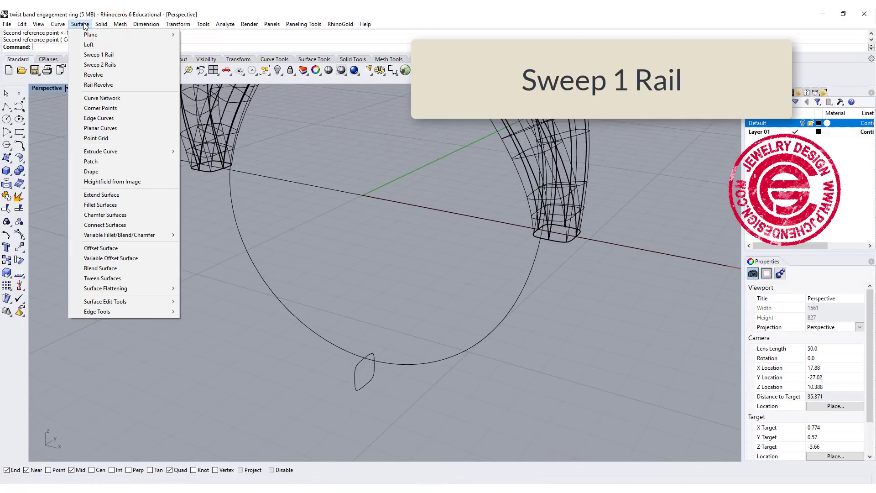
left_click(99, 54)
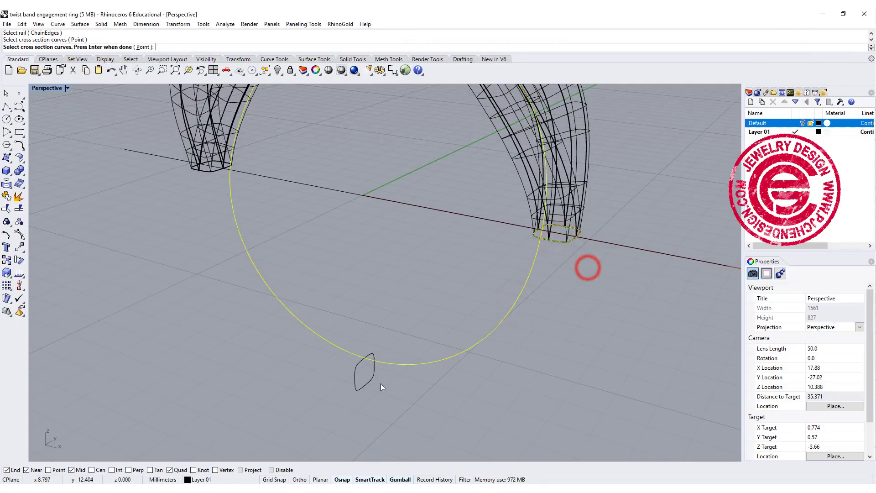
left_click(215, 173)
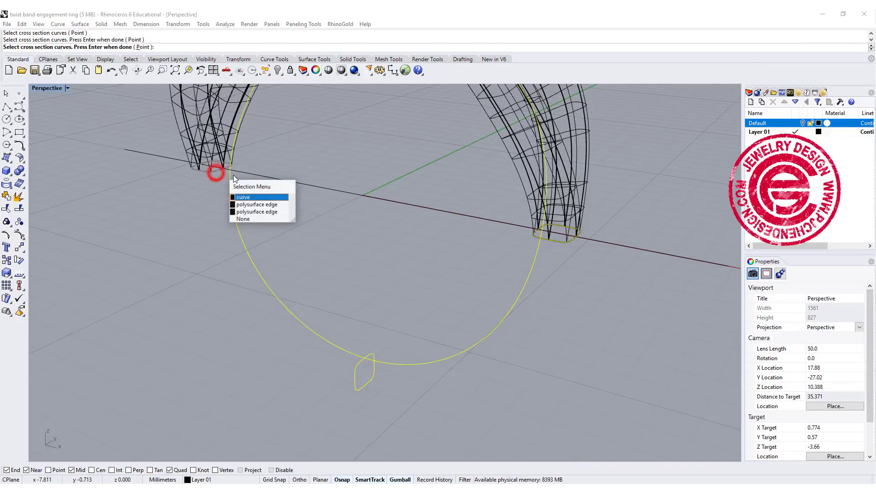
left_click(242, 196)
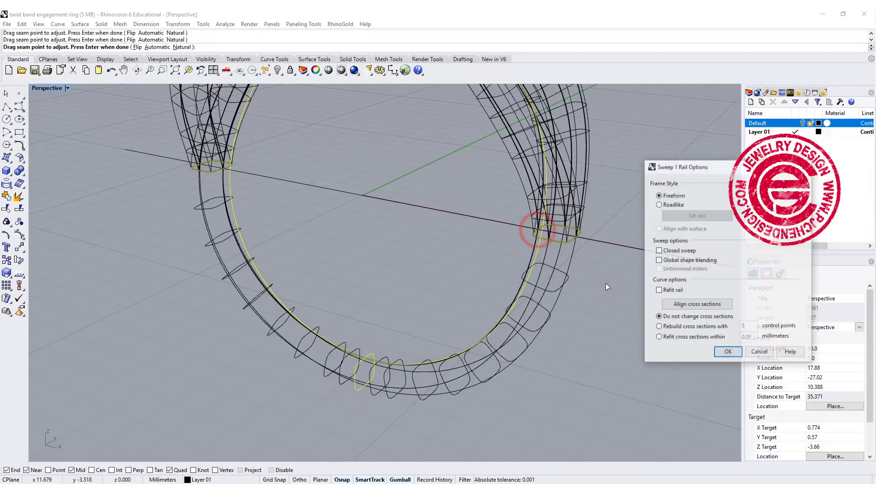
left_click(726, 351)
type("Dup")
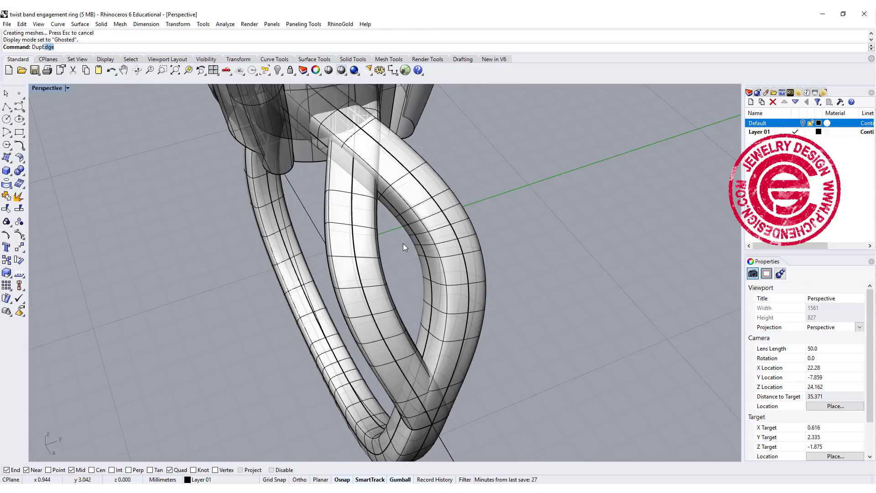
Duplicate a twisted arm edge as a curve and add a layer for stones
left_click(421, 187)
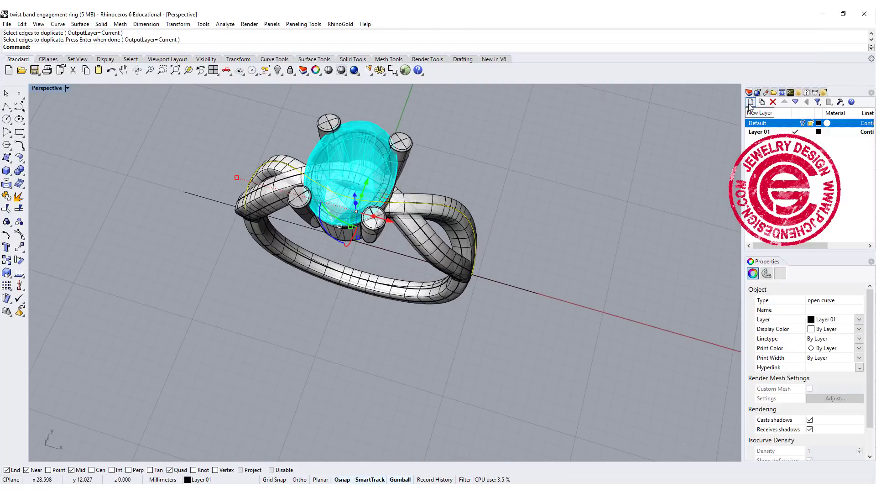
right_click(759, 131)
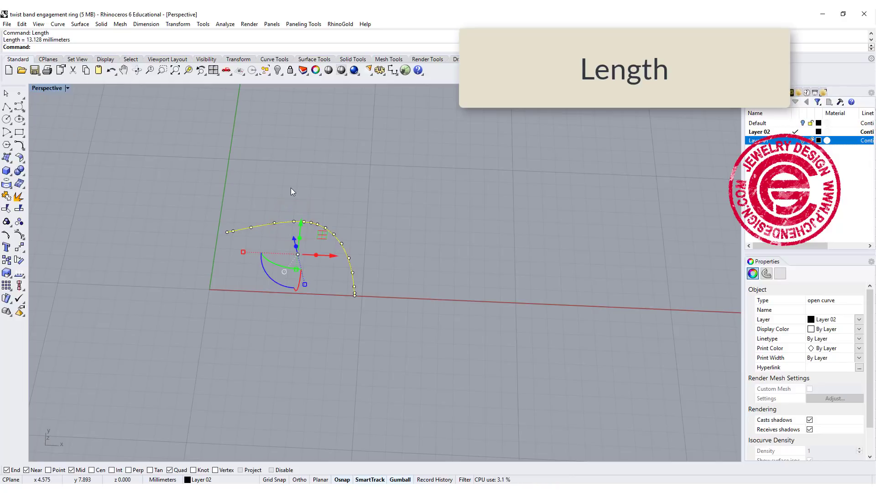
mouse_move(300, 173)
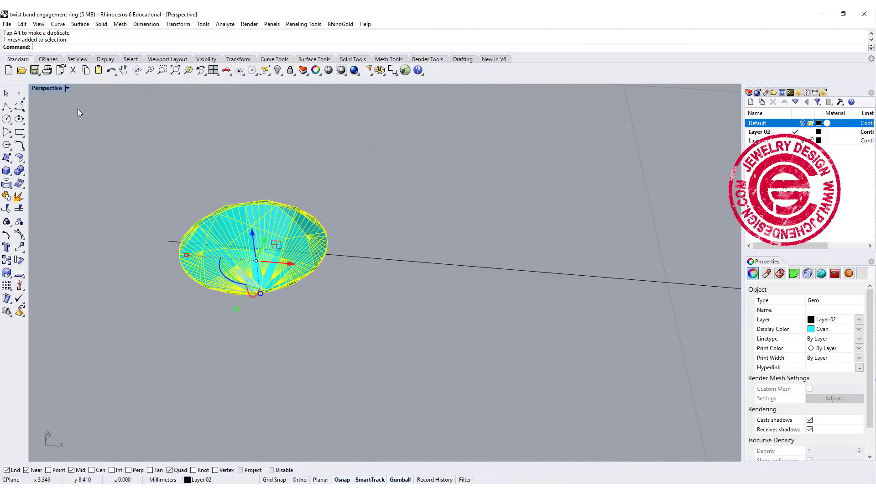
Copy the round gem beside the first on Layer 02 and add a prong cylinder between them
left_click(38, 88)
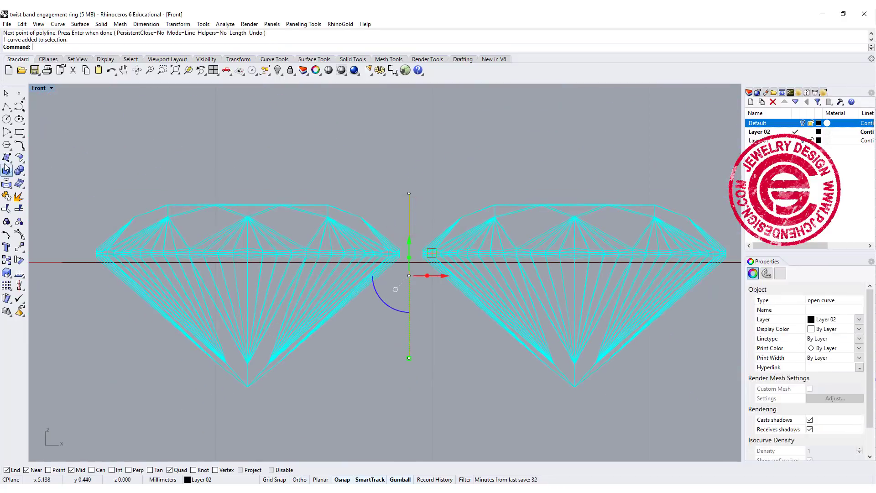
left_click(7, 170)
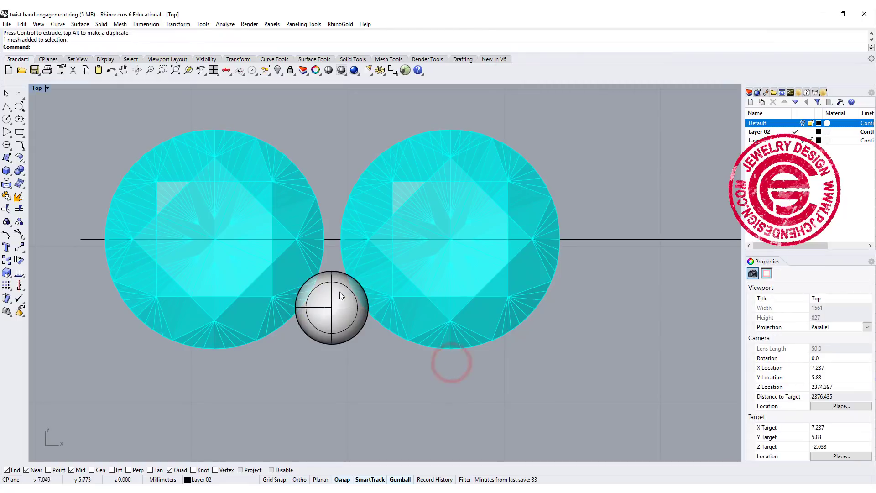
Mirror-copy the prong across the stones' axis, then linearly array stones and prongs into 10
left_click(331, 307)
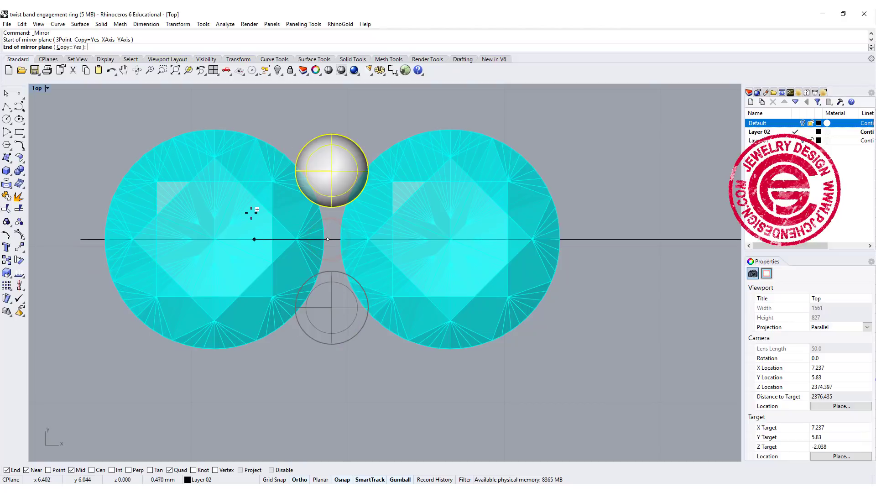
left_click(328, 307)
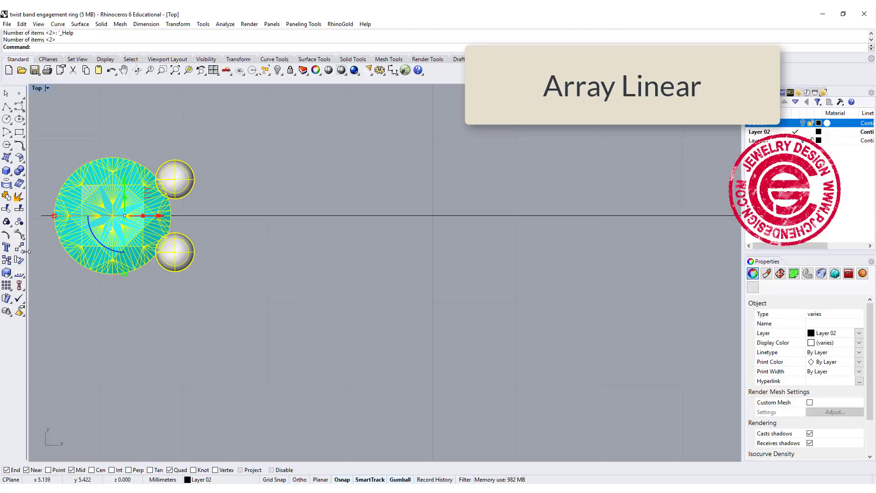
left_click(7, 286)
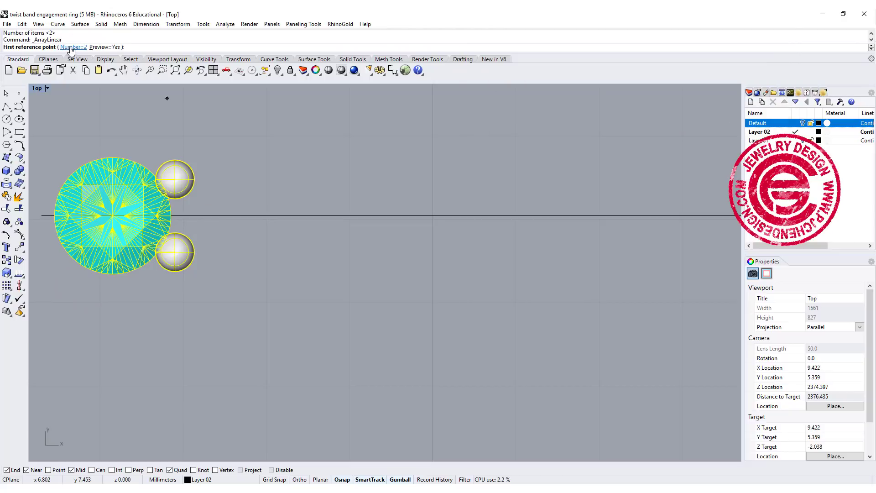
type("10")
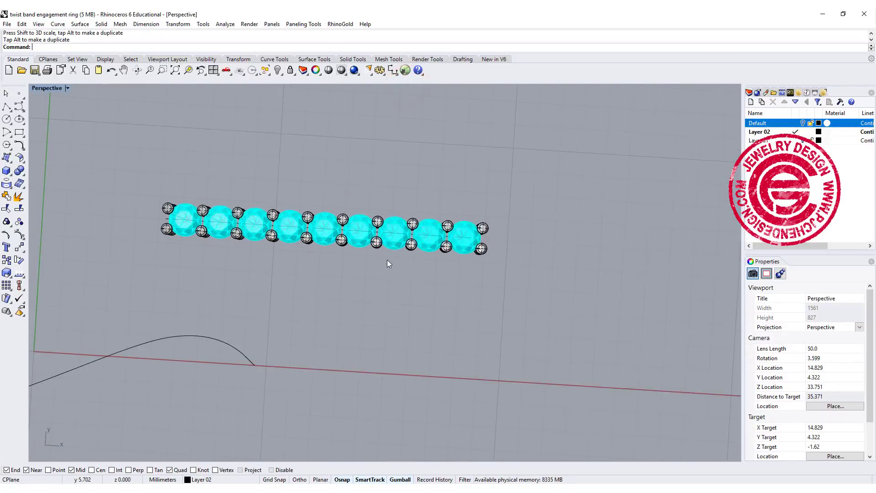
Window-select the gem-and-prong row and flow it from the straight base curve onto the arm's edge curve
left_click_drag(388, 264, 411, 240)
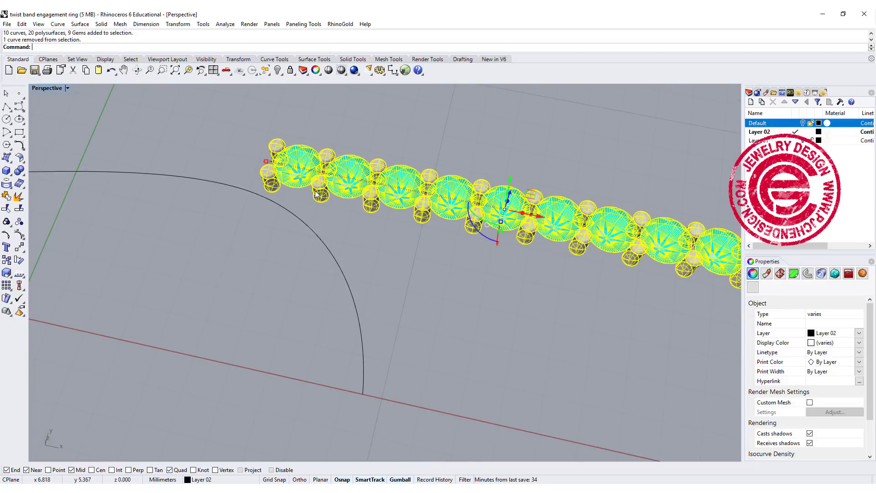
left_click(178, 24)
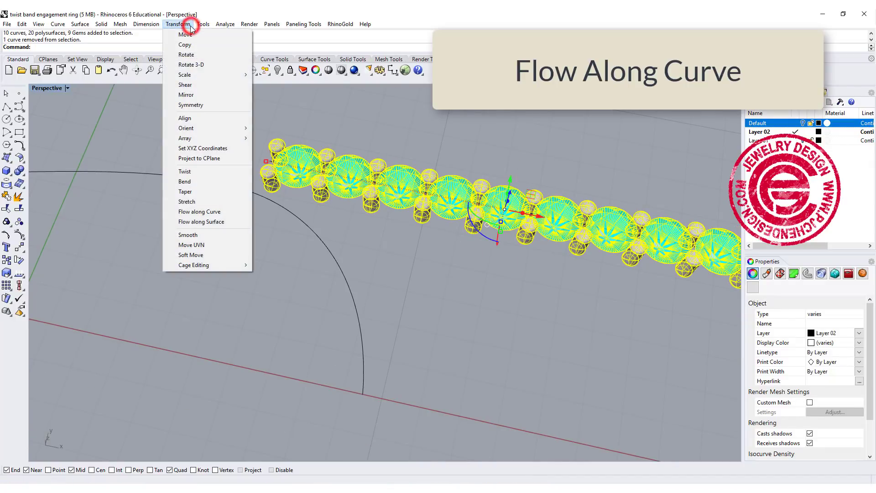
mouse_move(199, 212)
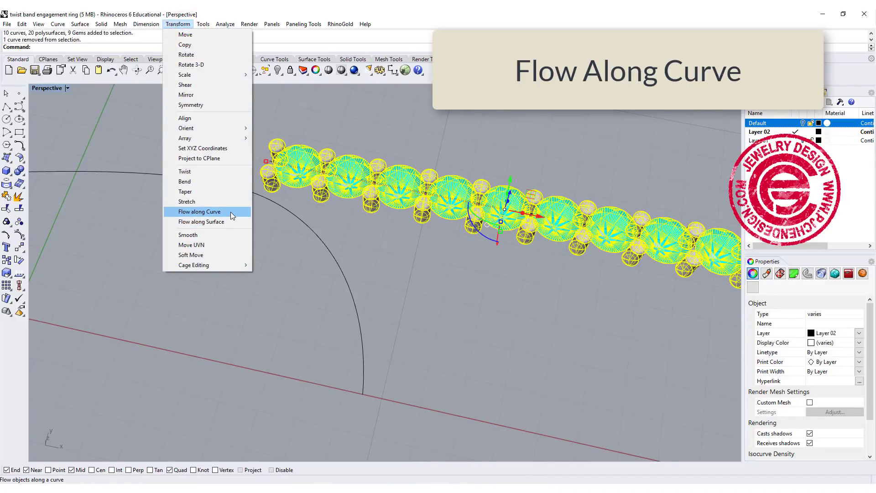
left_click(199, 212)
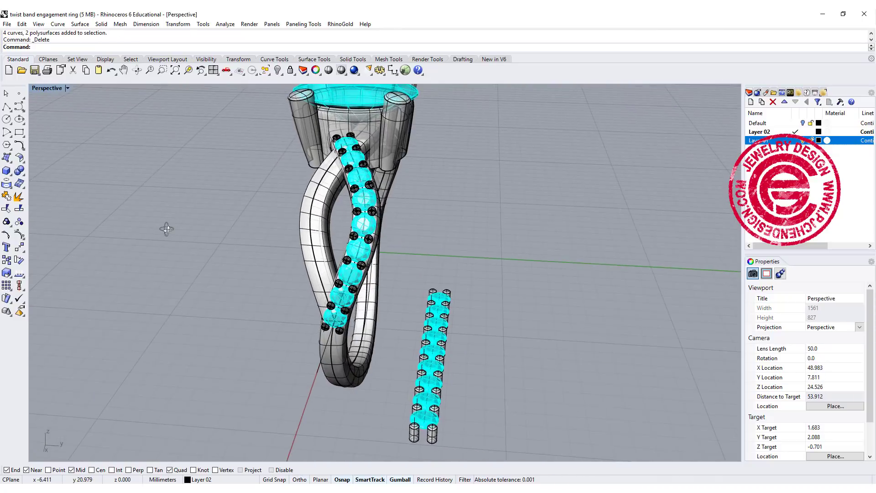
Zoom and orbit the Perspective view to inspect the pavé rows on both shank arms
scroll("down", 3)
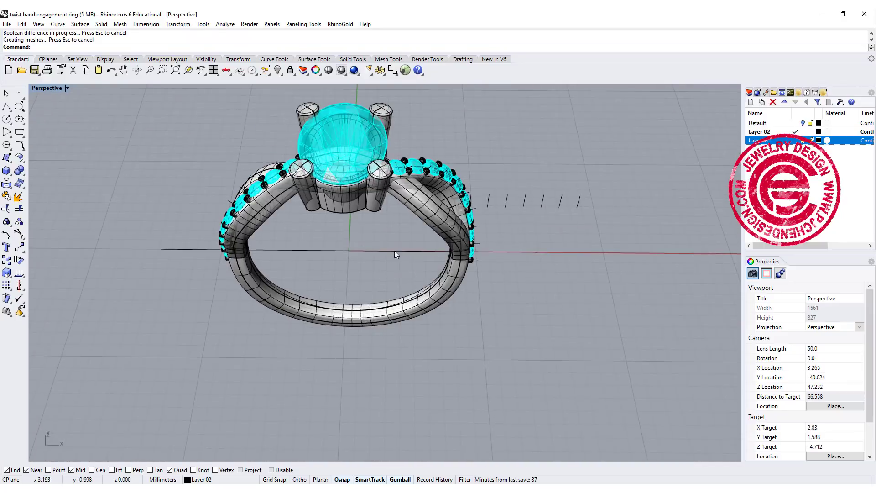
left_click_drag(390, 251, 530, 290)
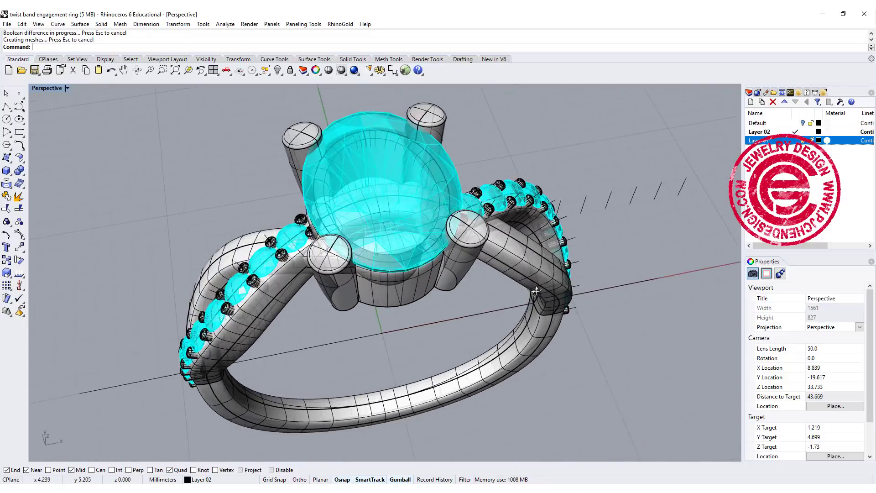
left_click_drag(533, 291, 533, 278)
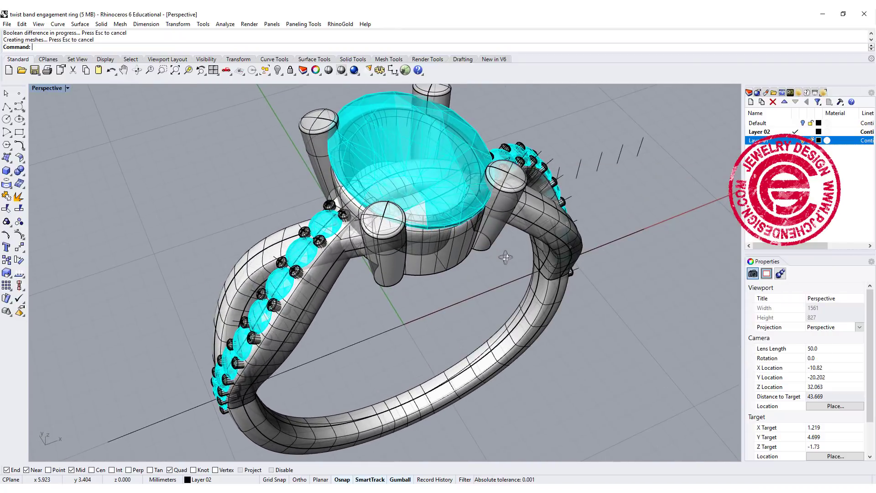
left_click_drag(502, 257, 447, 269)
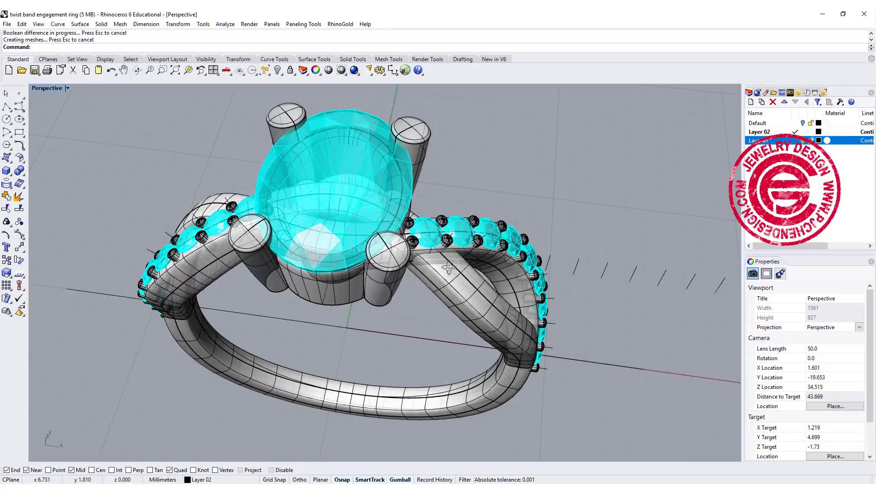